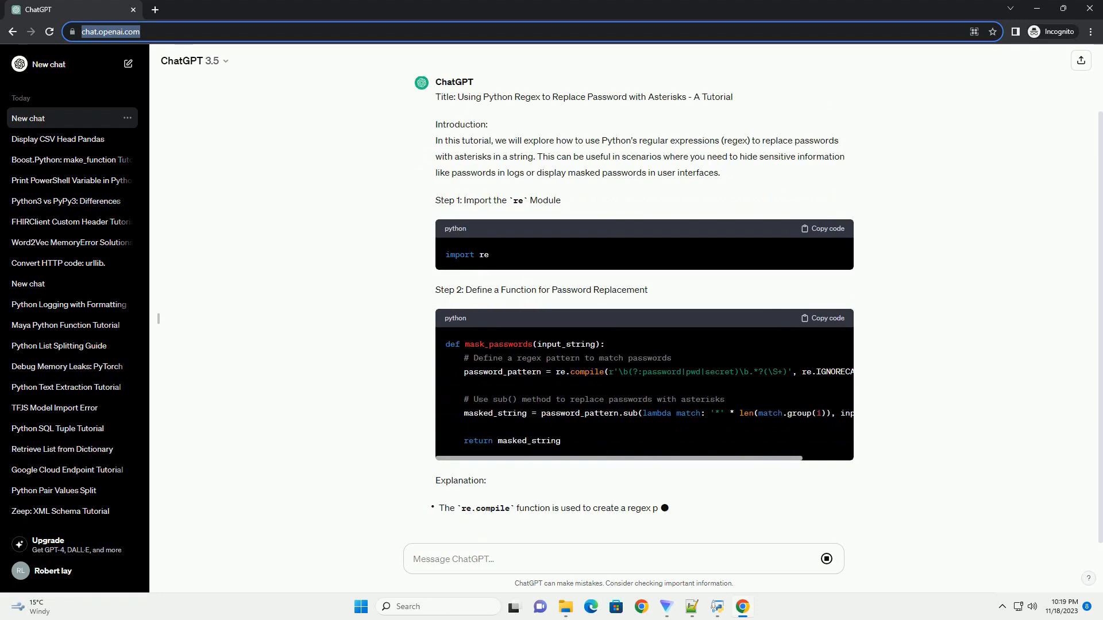
pyautogui.scroll(-3)
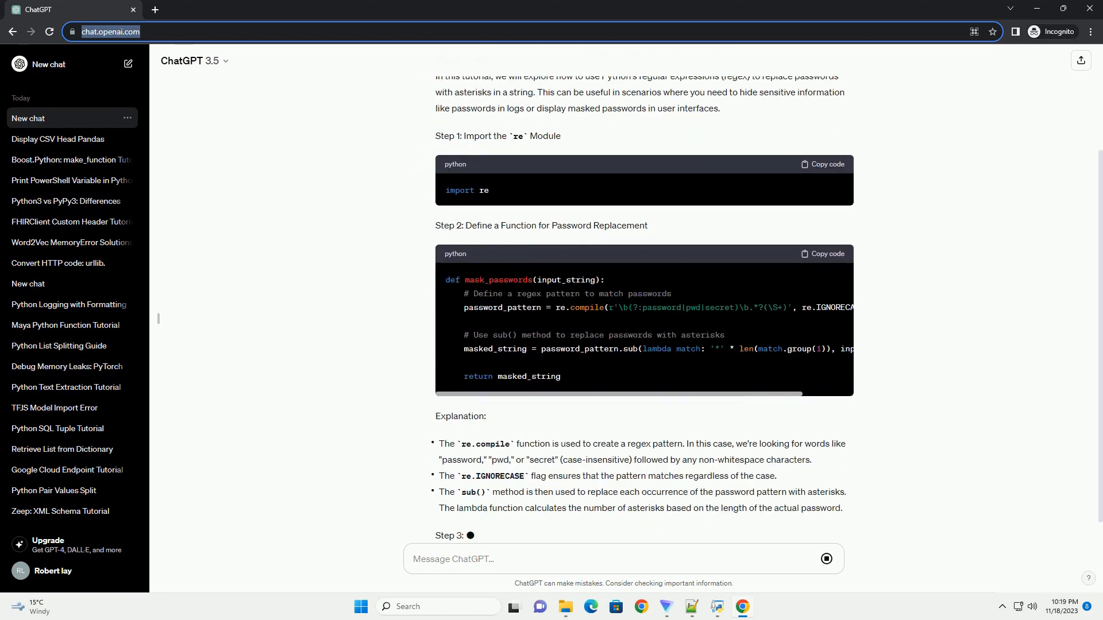
pyautogui.scroll(-3)
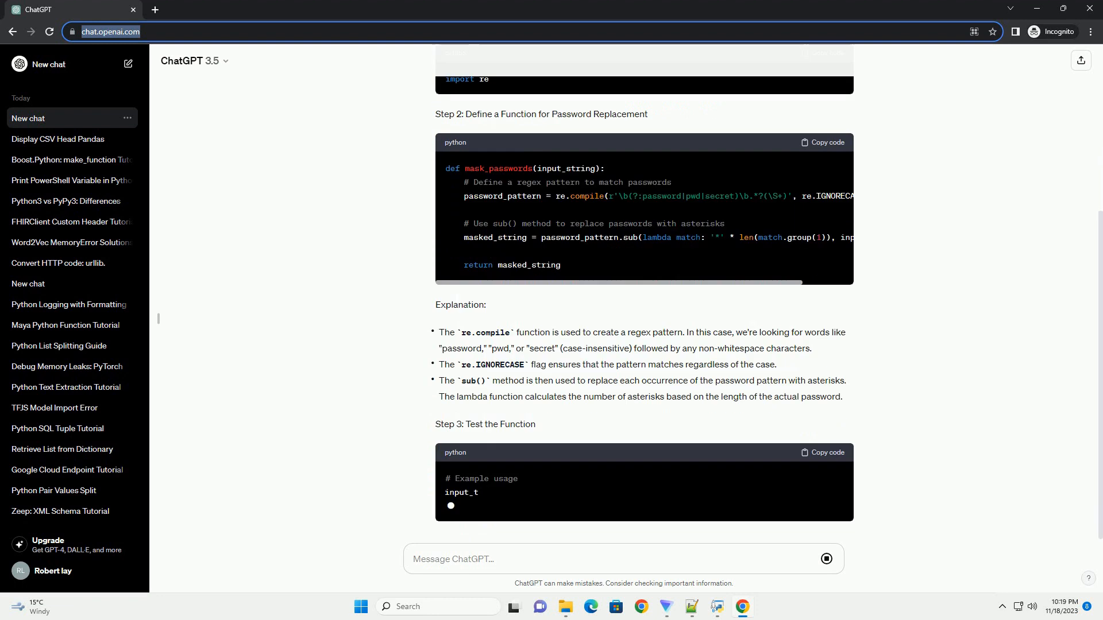
pyautogui.scroll(-3)
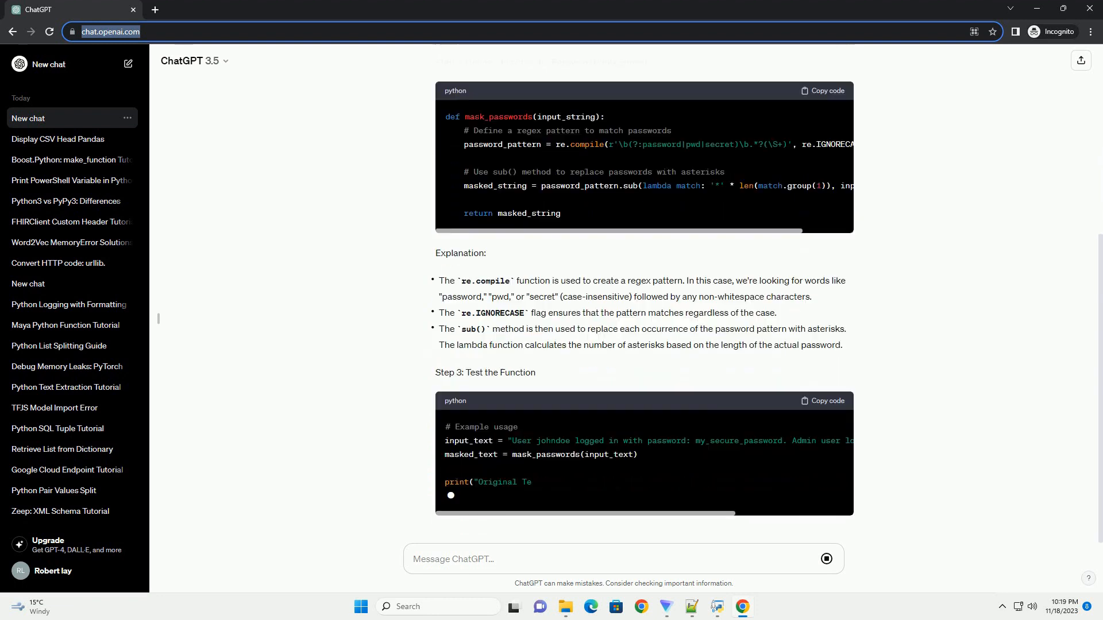
pyautogui.scroll(-3)
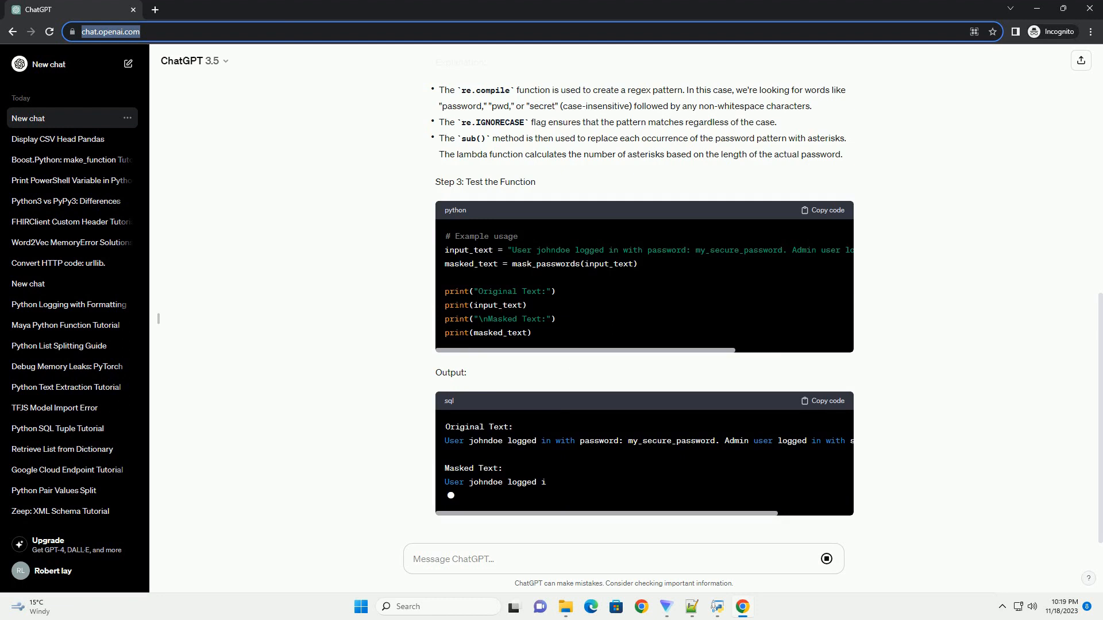